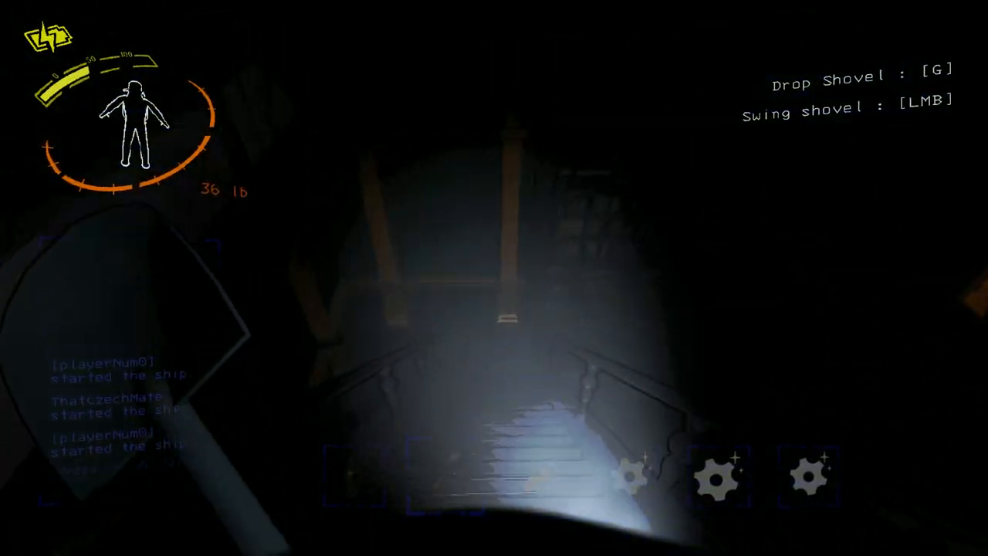
pyautogui.moveTo(494, 278)
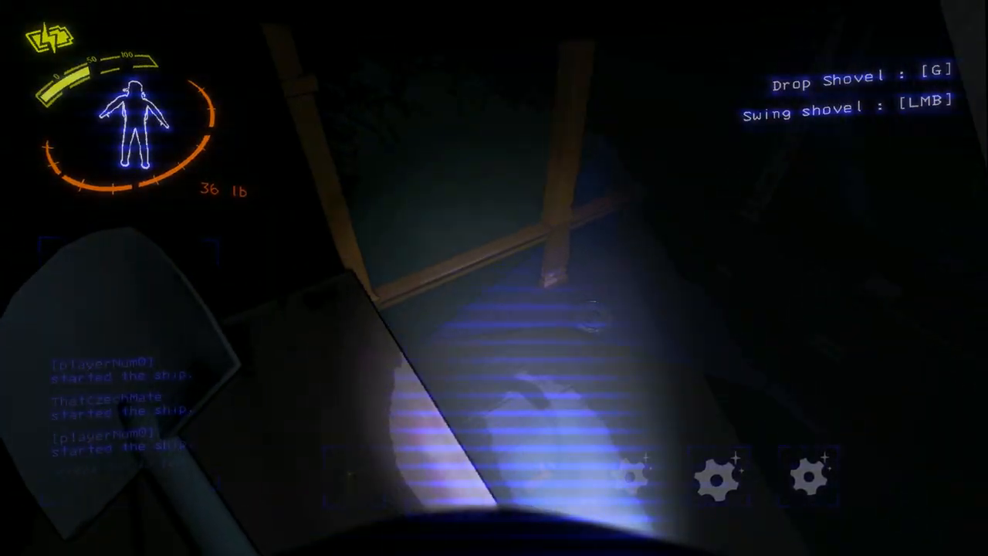
pyautogui.moveTo(494, 278)
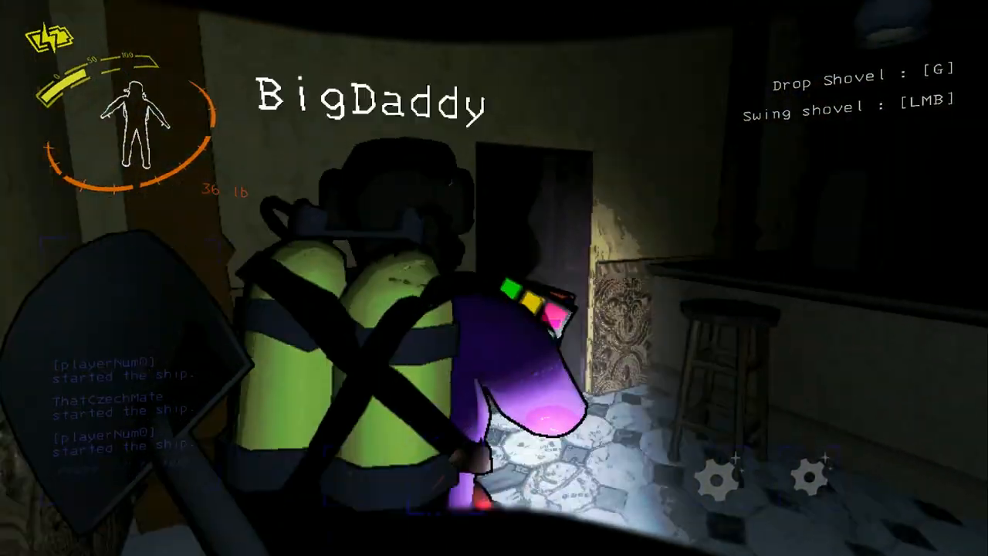
pyautogui.moveTo(494, 278)
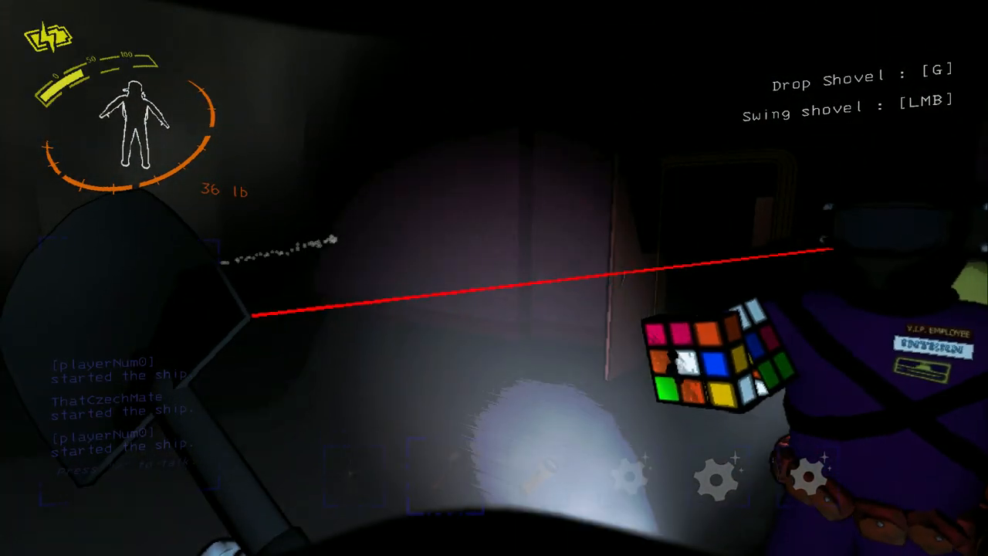
pyautogui.moveTo(494, 277)
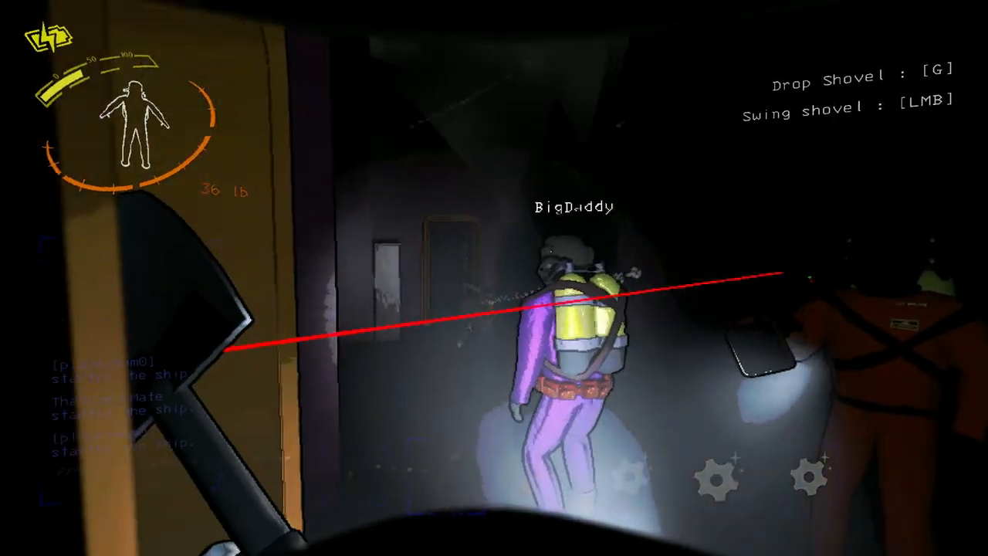